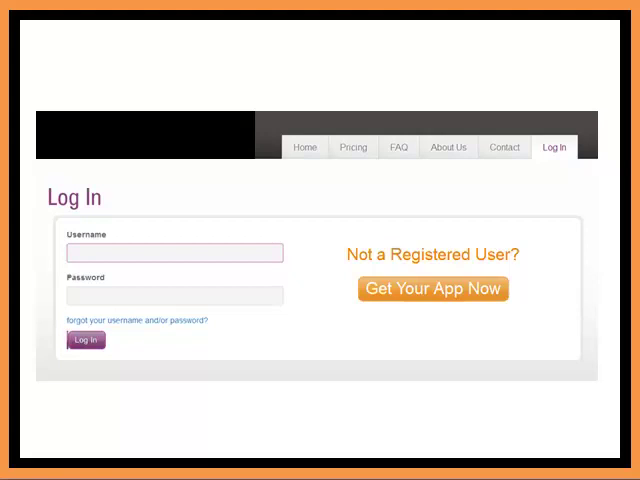
Step: Log in to the platform account and land on the dashboard
click(84, 340)
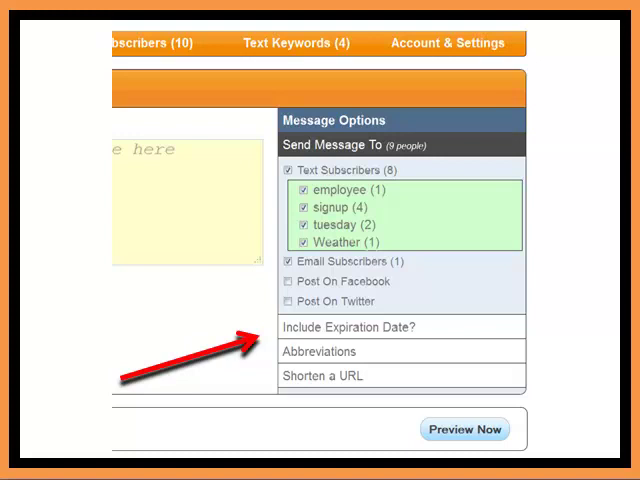
click(344, 328)
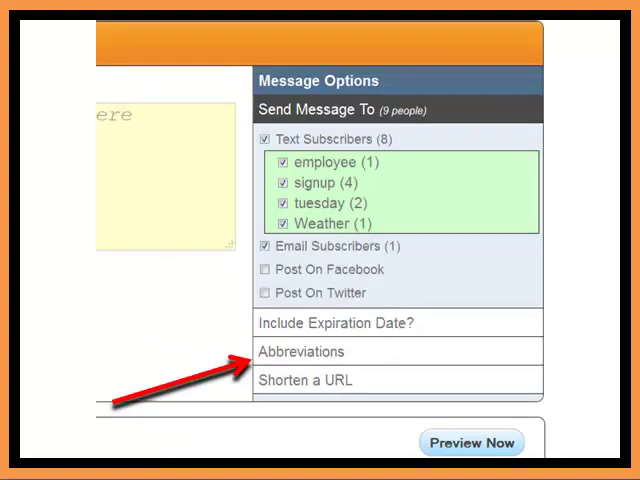
click(304, 352)
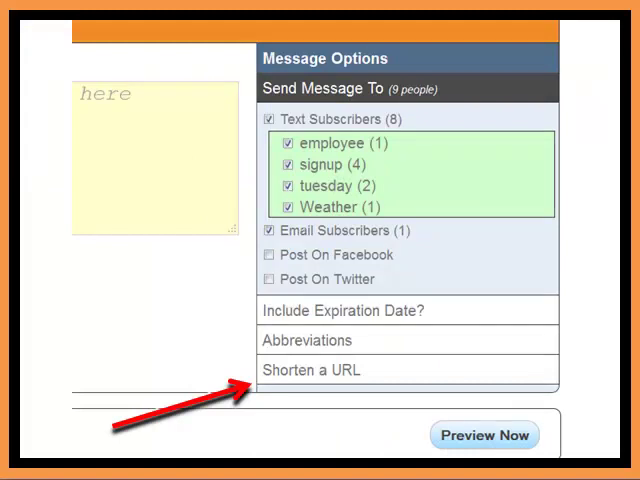
click(312, 370)
text(www.google.com)
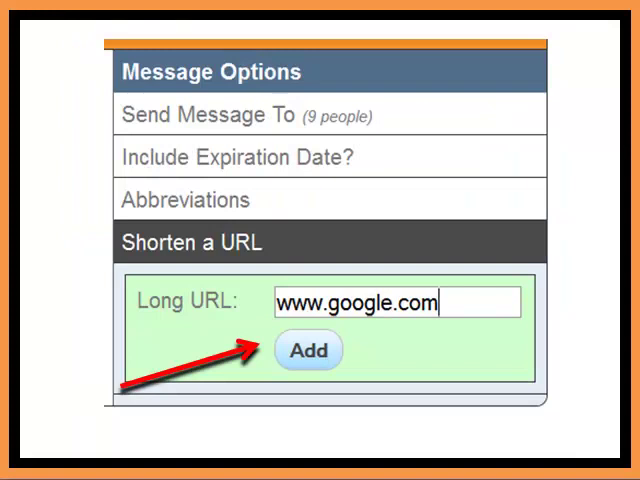
Step: Shorten the entered Google link so it can be inserted into the discount message
click(308, 350)
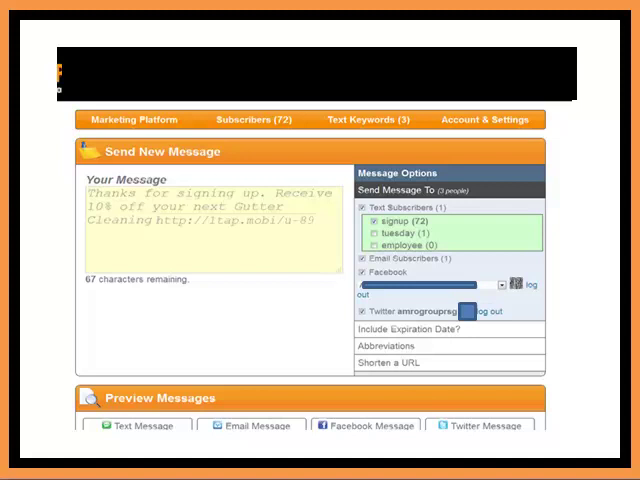
Step: Scroll past the message preview and return to a blank Send New Message form
scroll(down, 3)
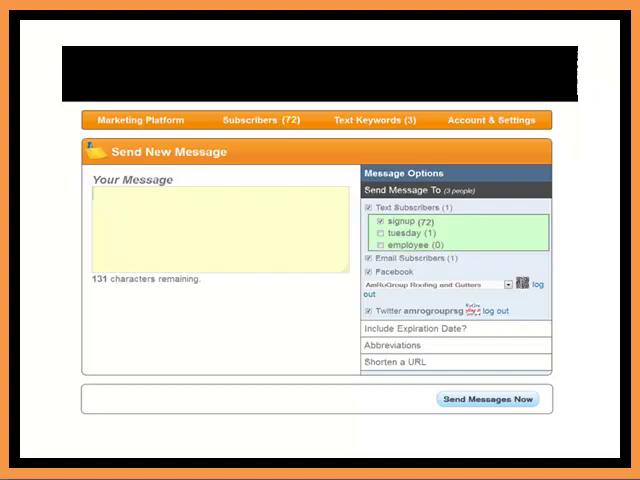
click(374, 120)
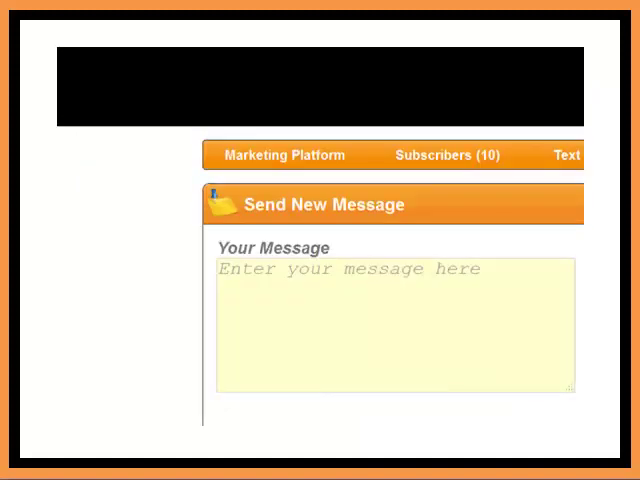
Step: Open the Marketing Platform dropdown listing sent messages, received messages and the stats calendar
click(276, 154)
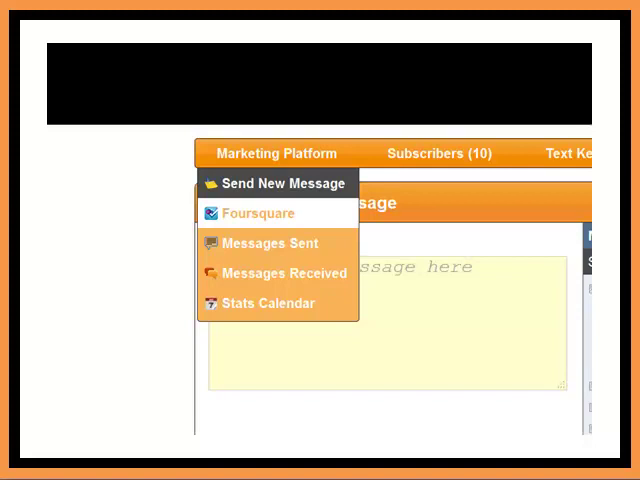
click(260, 212)
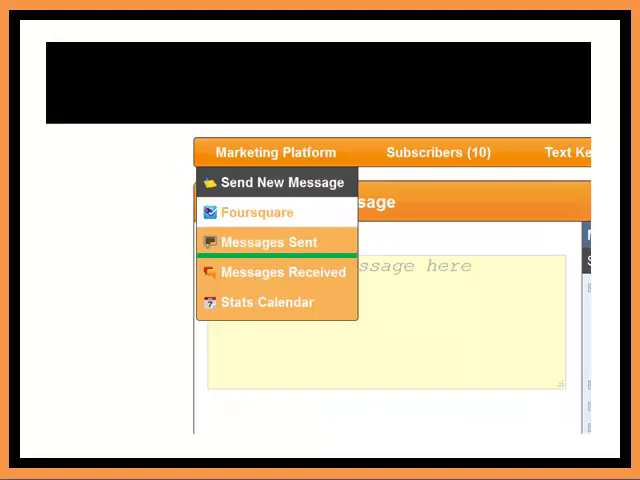
click(268, 242)
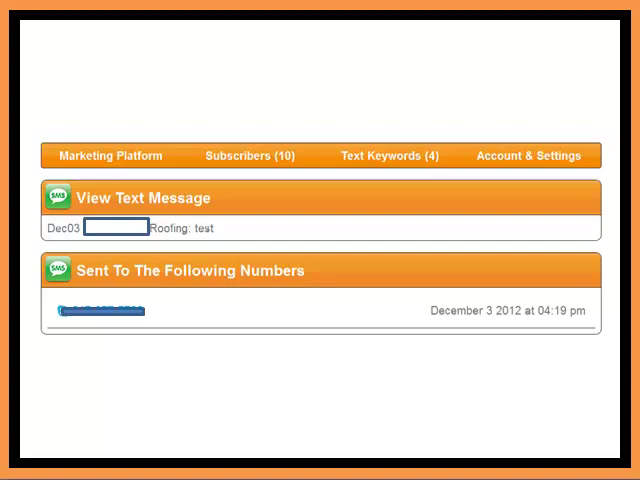
click(110, 156)
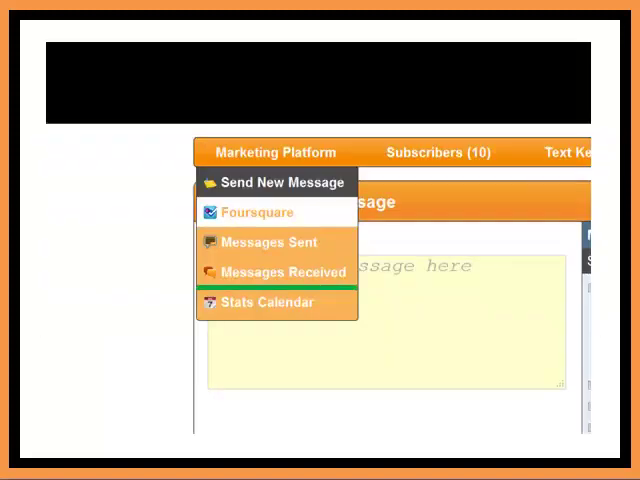
click(284, 272)
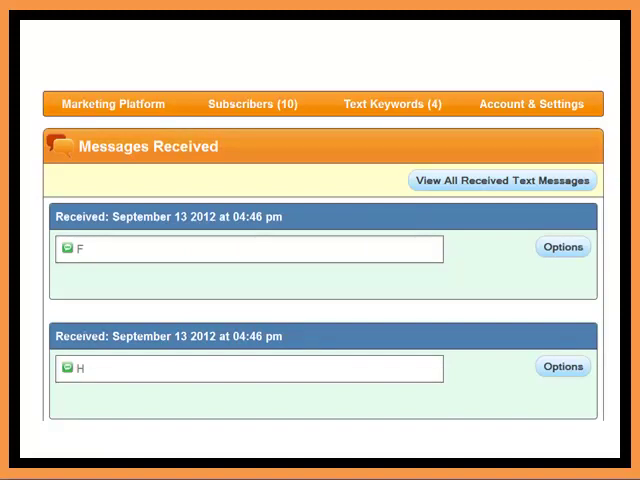
click(112, 104)
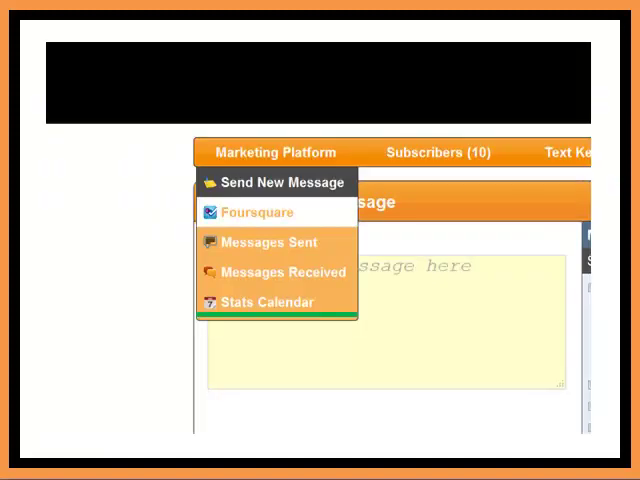
Step: Open the Stats Calendar and list the text blasts sent on December 3, 2012
click(268, 302)
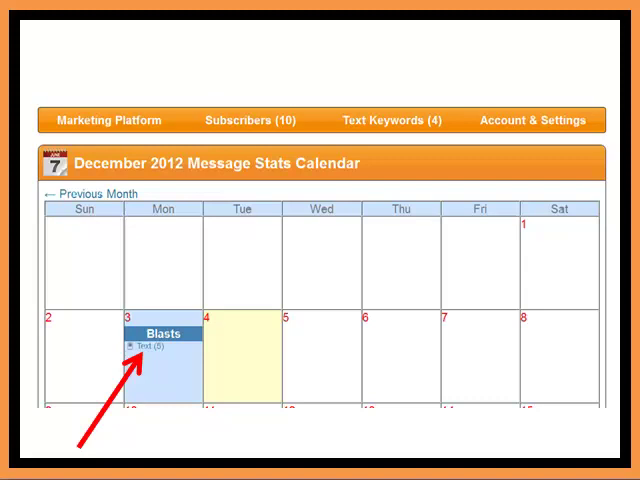
click(164, 348)
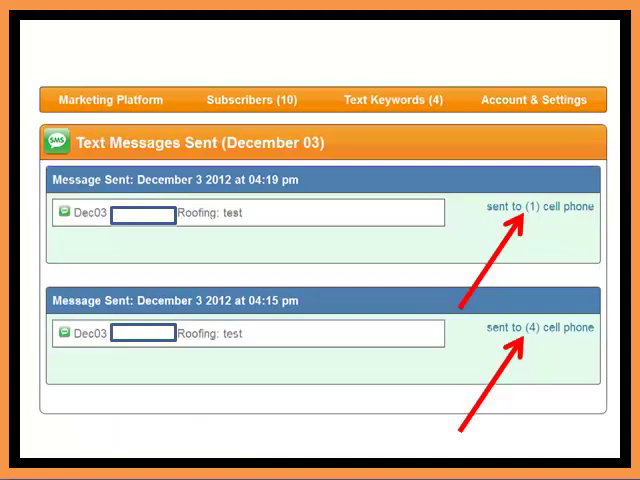